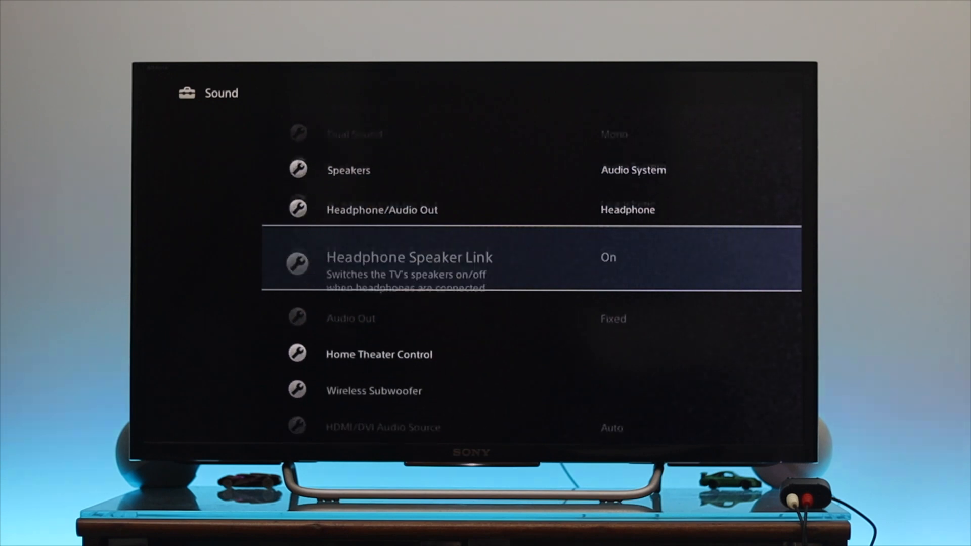
- In Settings > Sound, set Speakers to Audio System, leaving HDMI/DVI Audio Source on Auto
{"action": "scroll", "scroll_direction": "down", "scroll_amount": 3}
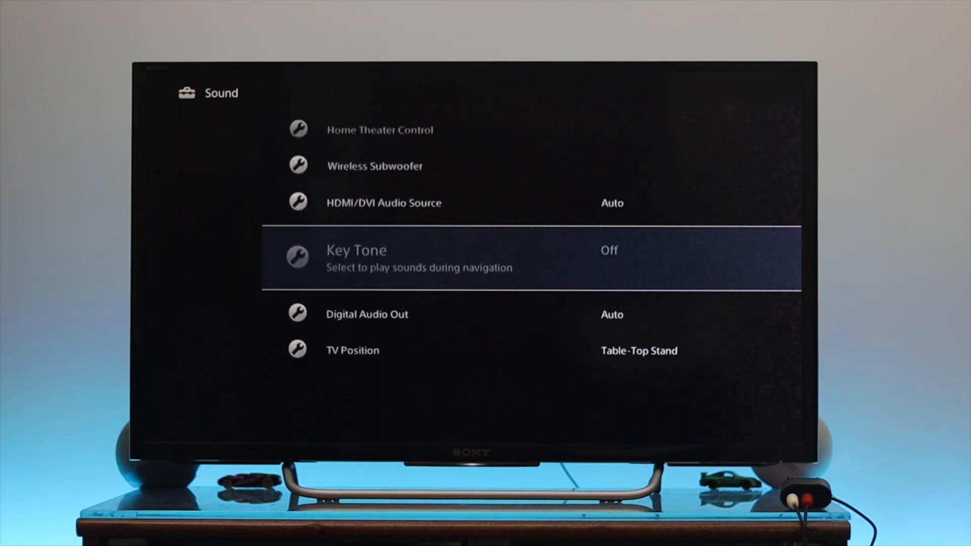
{"action": "key", "text": "Down"}
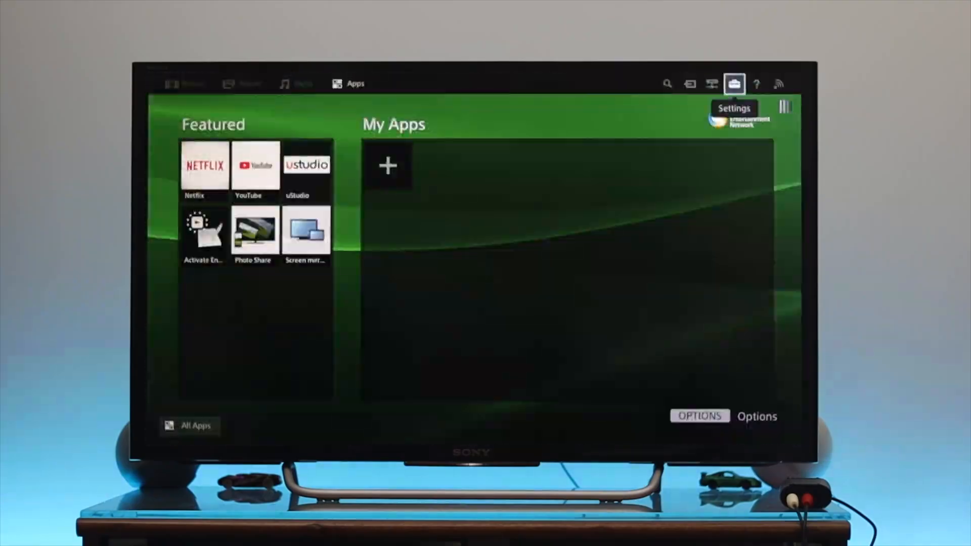
{"action": "left_click", "coordinate": [734, 83]}
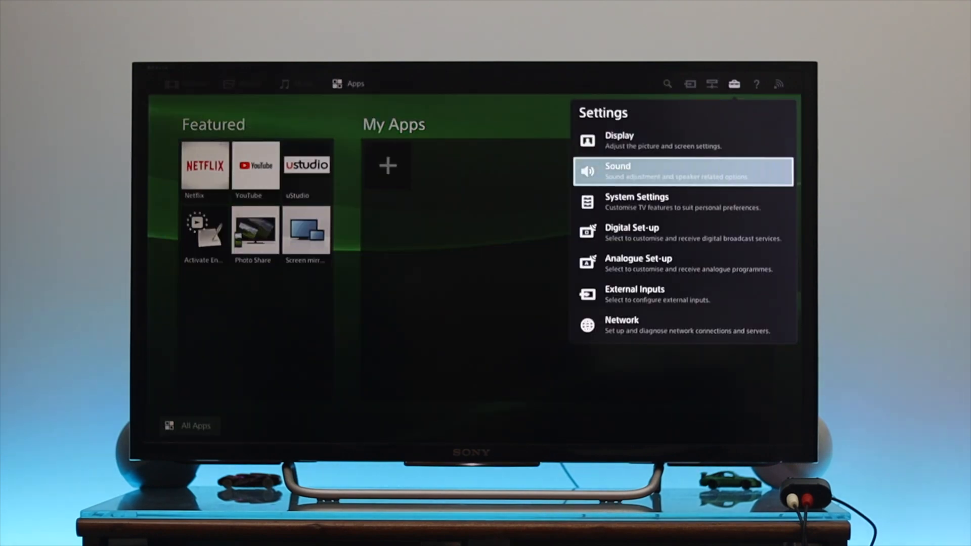
{"action": "left_click", "coordinate": [682, 171]}
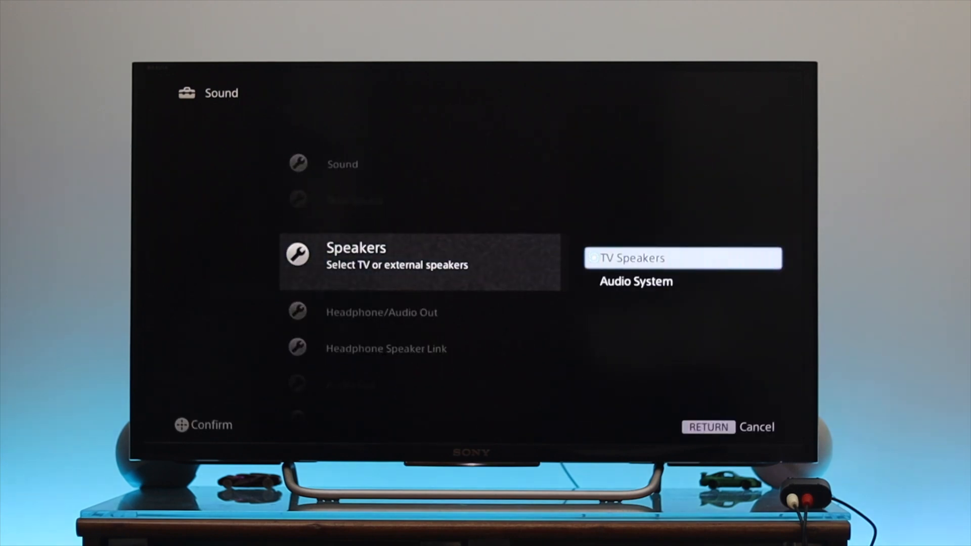
{"action": "key", "text": "Down"}
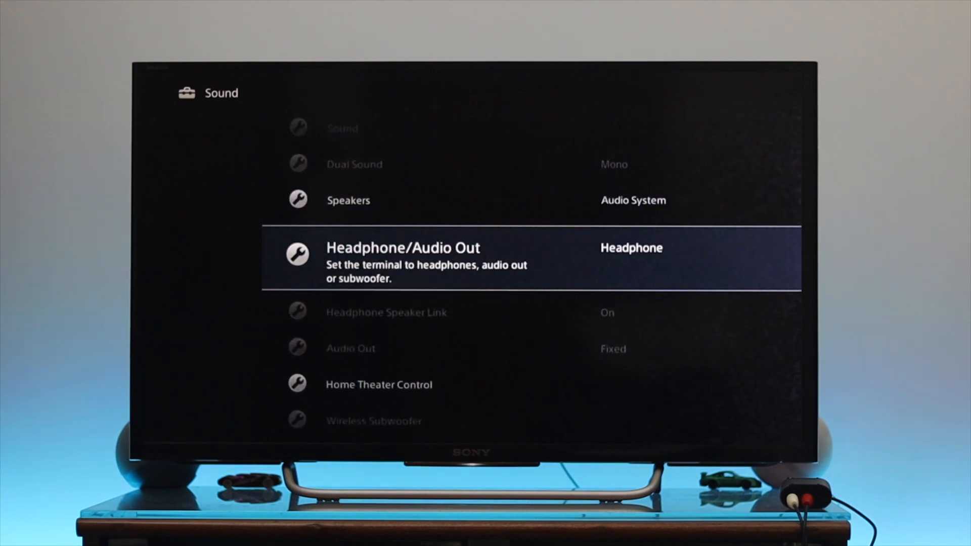
{"action": "scroll", "scroll_direction": "down", "scroll_amount": 3}
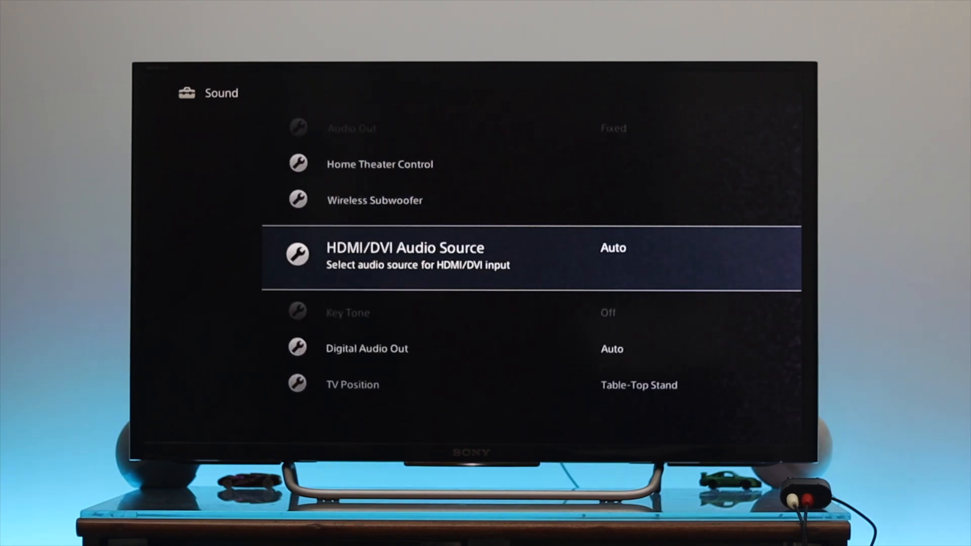